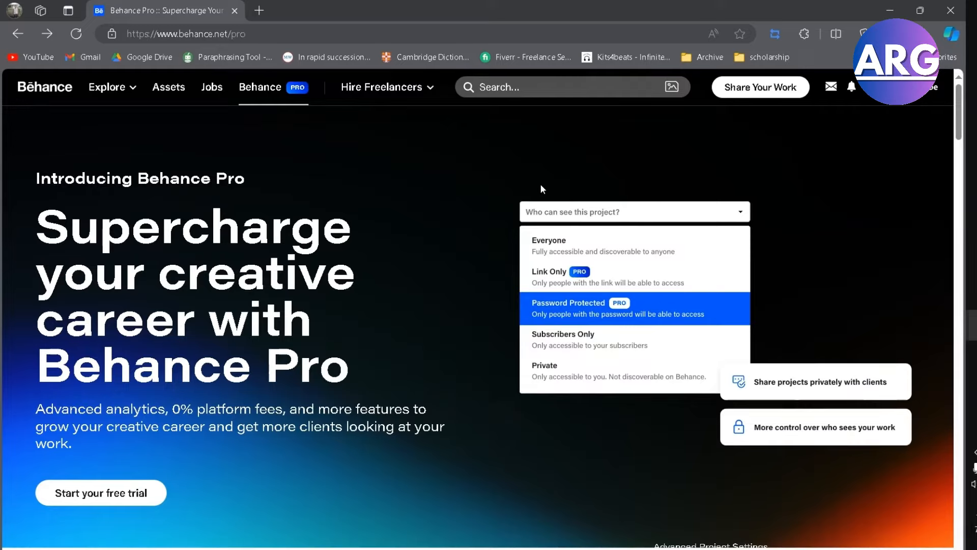
pyautogui.moveTo(659, 192)
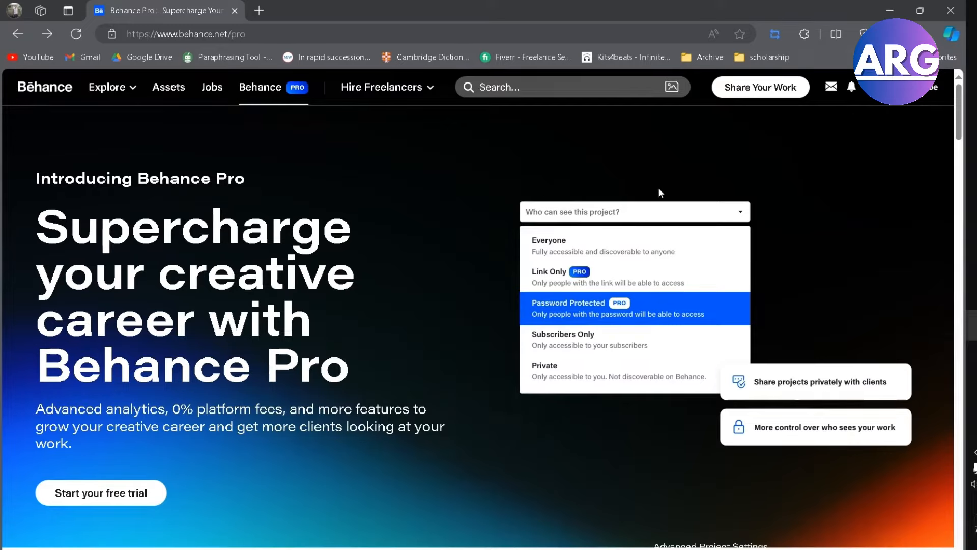
# - Open the Share Your Work menu to list Project, Service, Work In Progress and Livestream
pyautogui.click(760, 87)
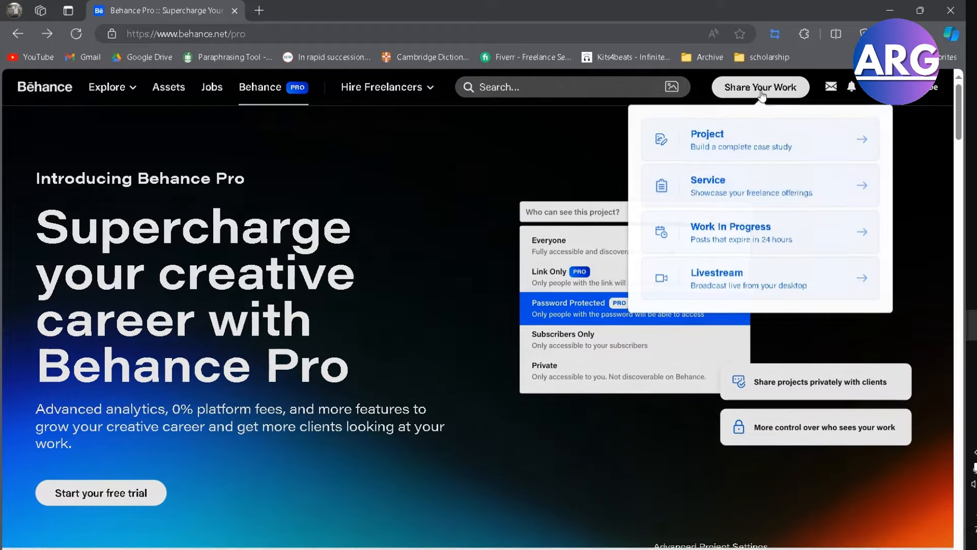
# - Start a new Project and scroll the sidebar down to Attach Assets
pyautogui.click(741, 139)
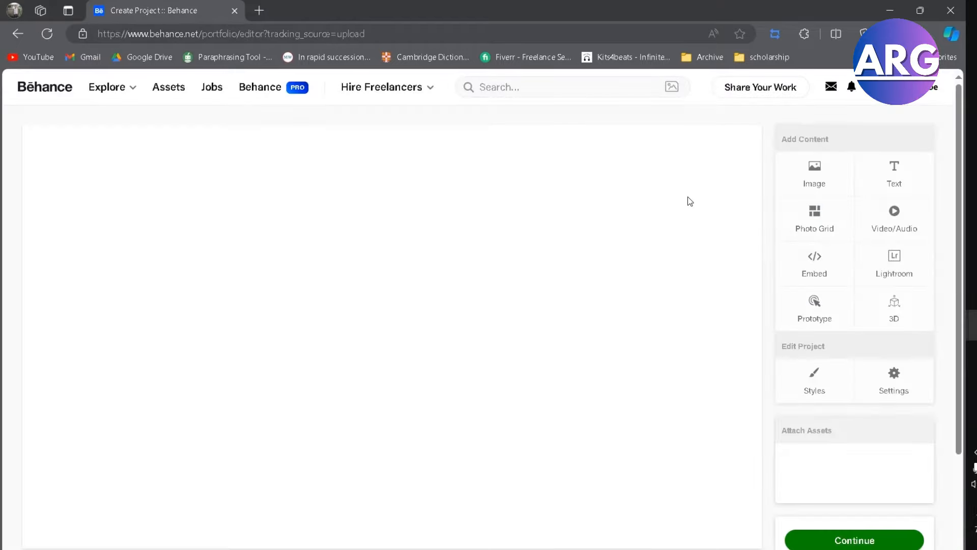
pyautogui.scroll(-3)
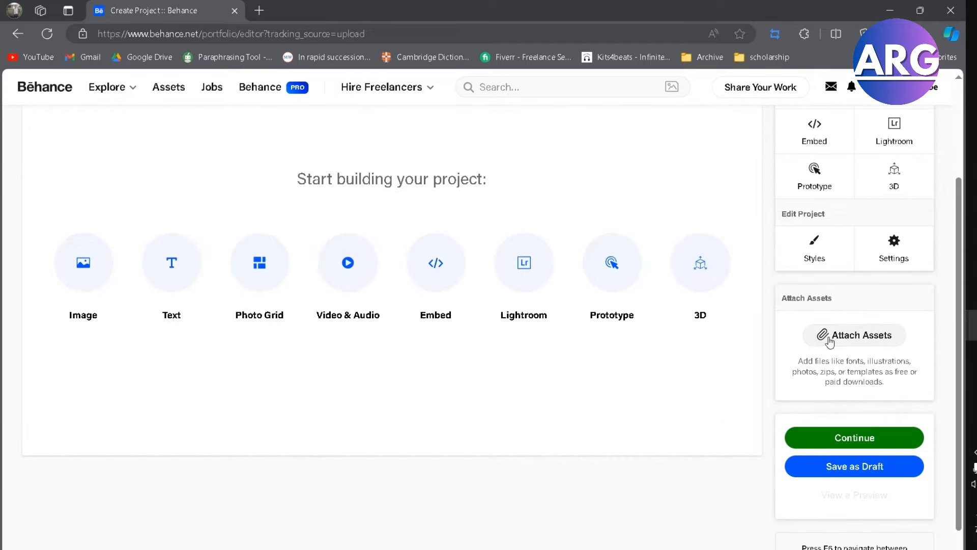
pyautogui.moveTo(844, 341)
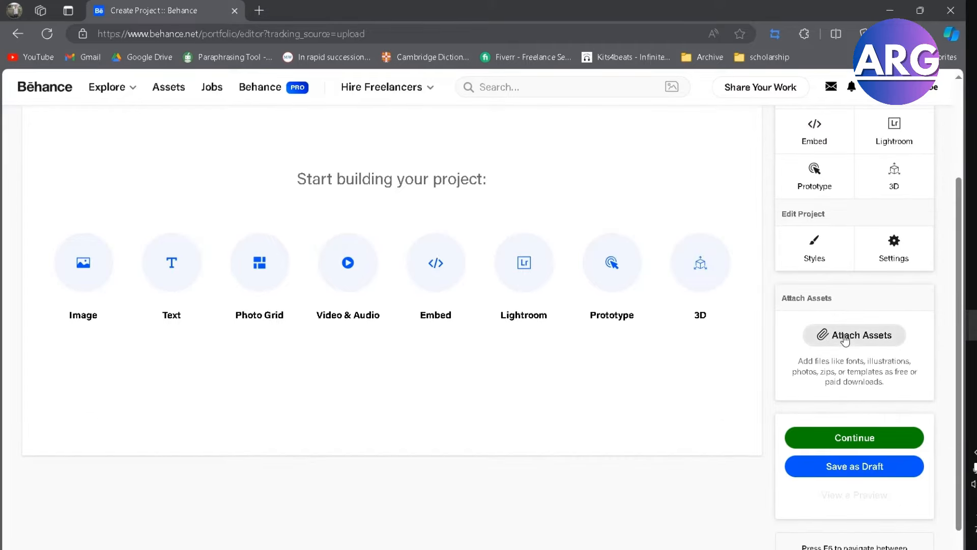
# - Attach Assets and choose the PDF file as a downloadable asset
pyautogui.click(854, 335)
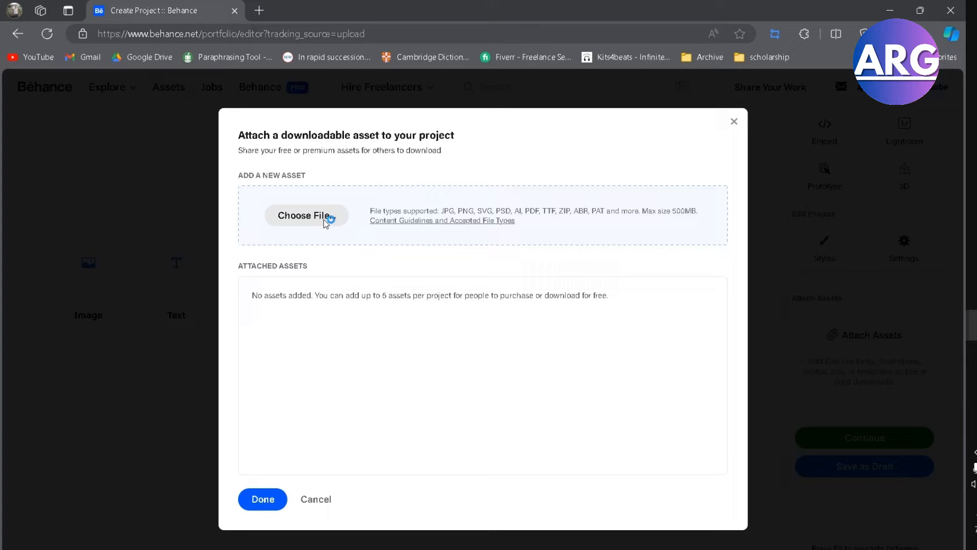
pyautogui.click(306, 215)
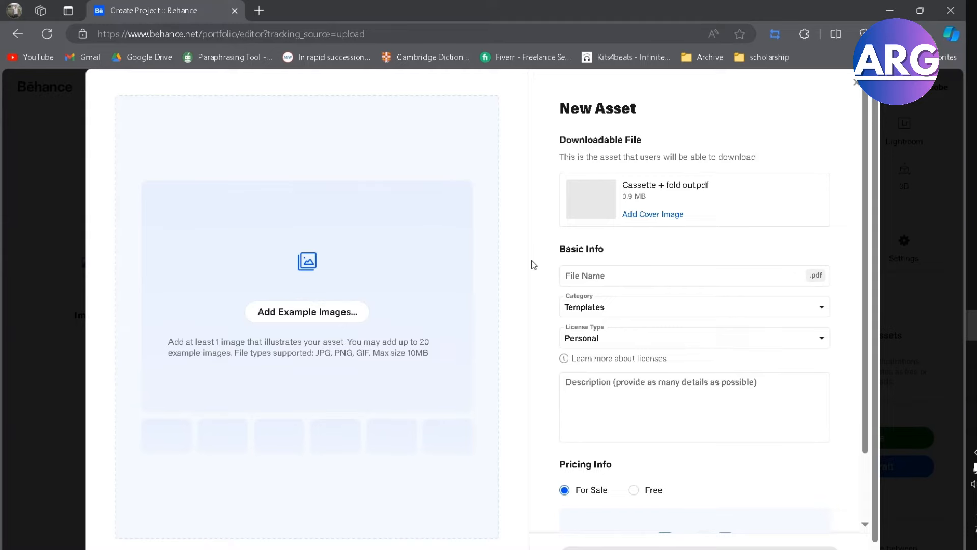
pyautogui.moveTo(507, 294)
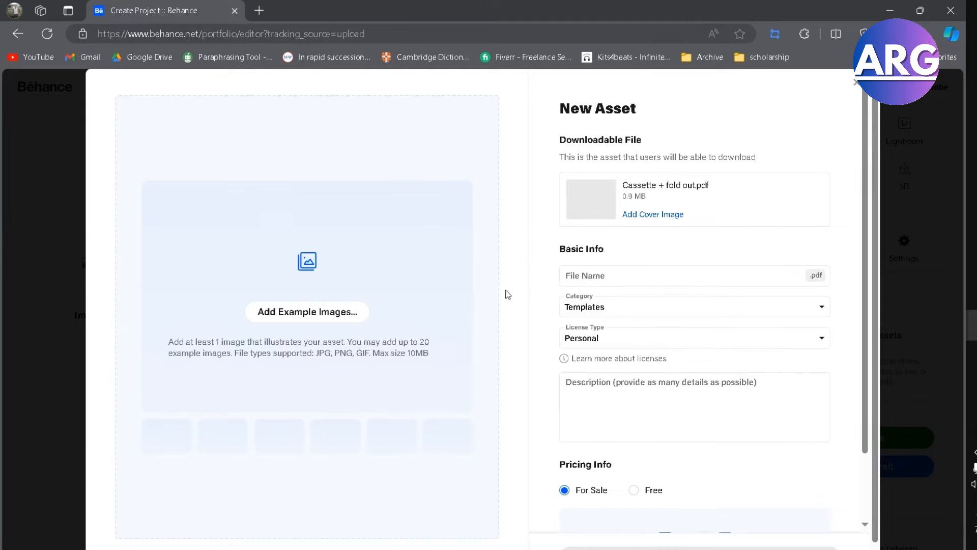
pyautogui.moveTo(469, 291)
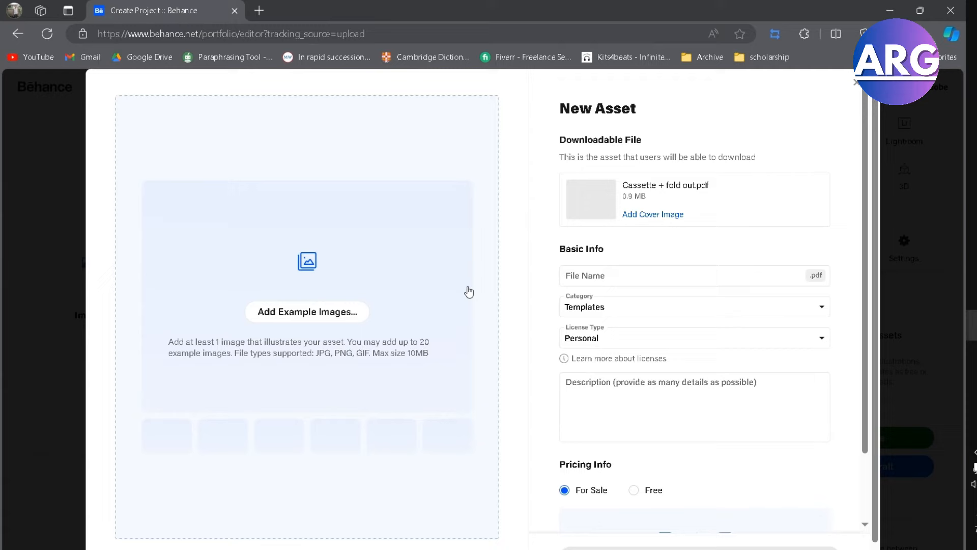
pyautogui.moveTo(475, 291)
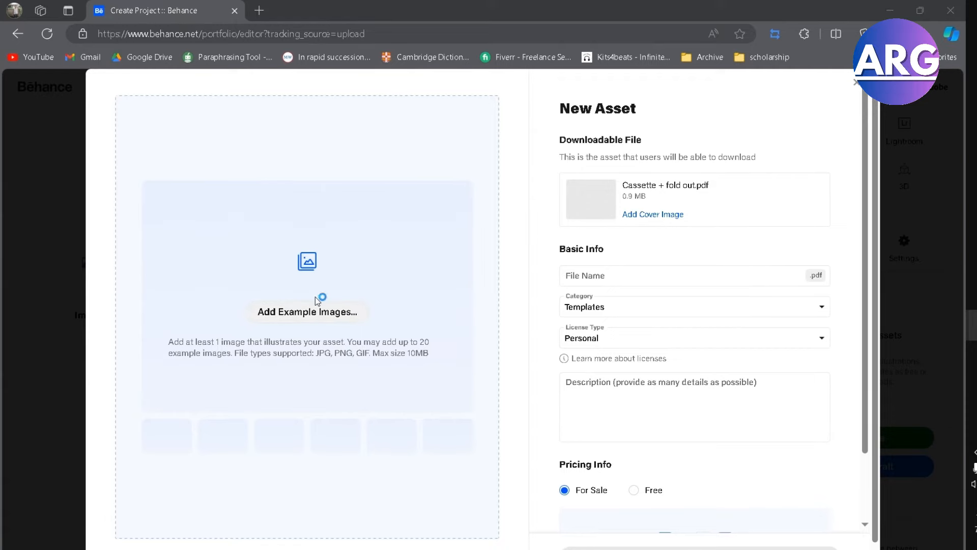
# - Upload an example image for the Cassette + fold out.pdf asset
pyautogui.click(306, 311)
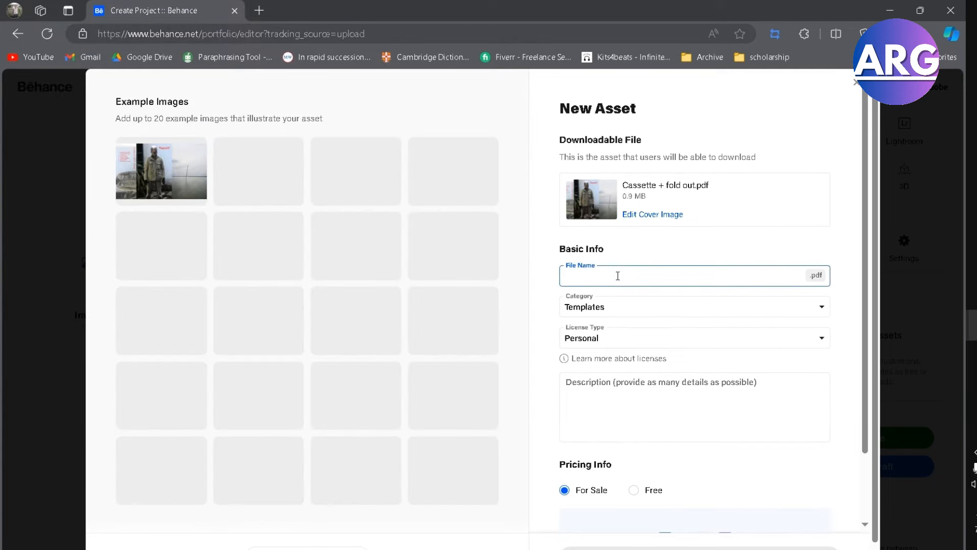
# - Name the asset File2, set category Illustrations, Personal license, and Free pricing
pyautogui.write('FIle2')
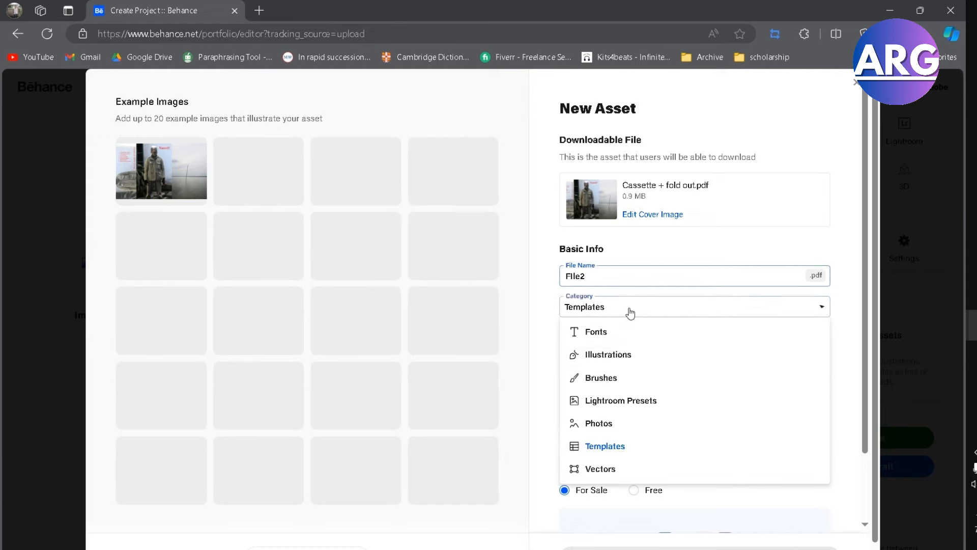
pyautogui.click(607, 355)
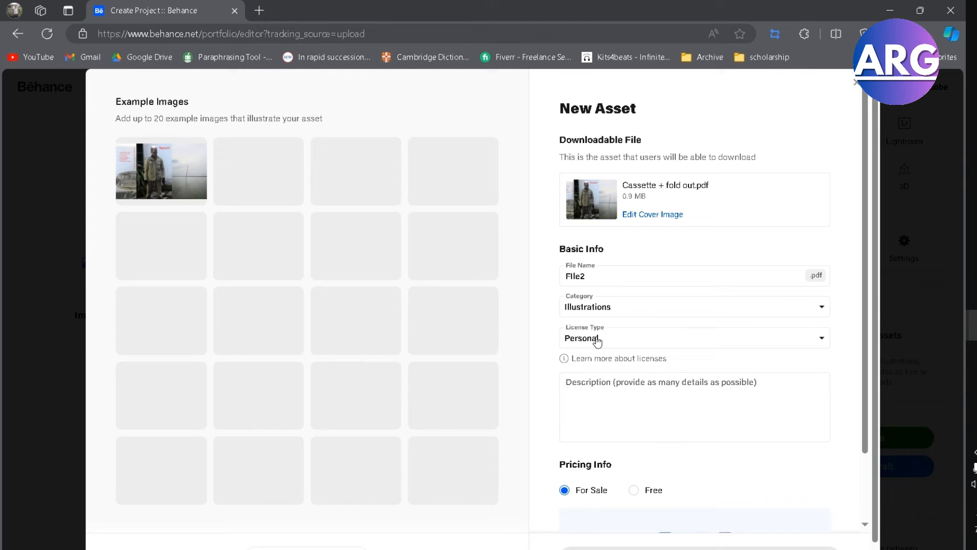
pyautogui.click(694, 337)
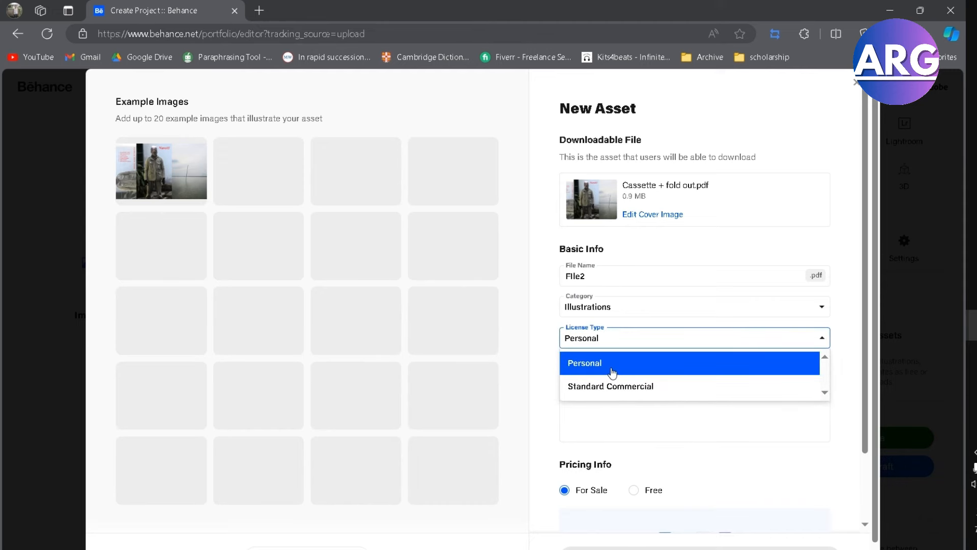
pyautogui.click(613, 363)
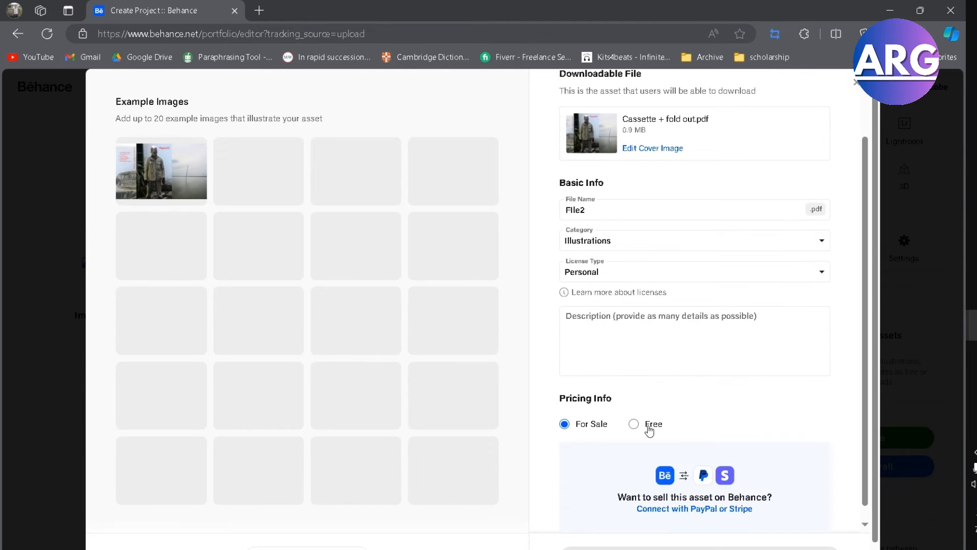
pyautogui.click(634, 424)
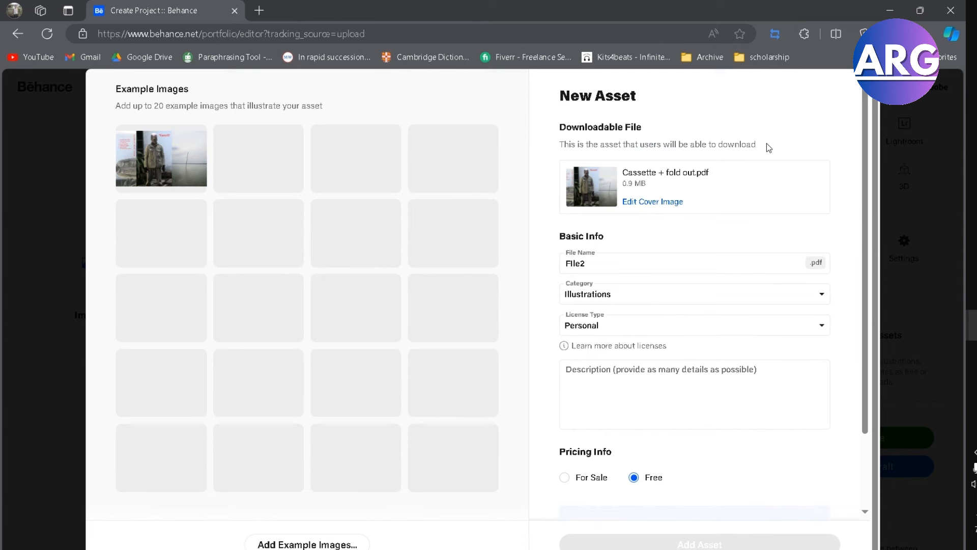